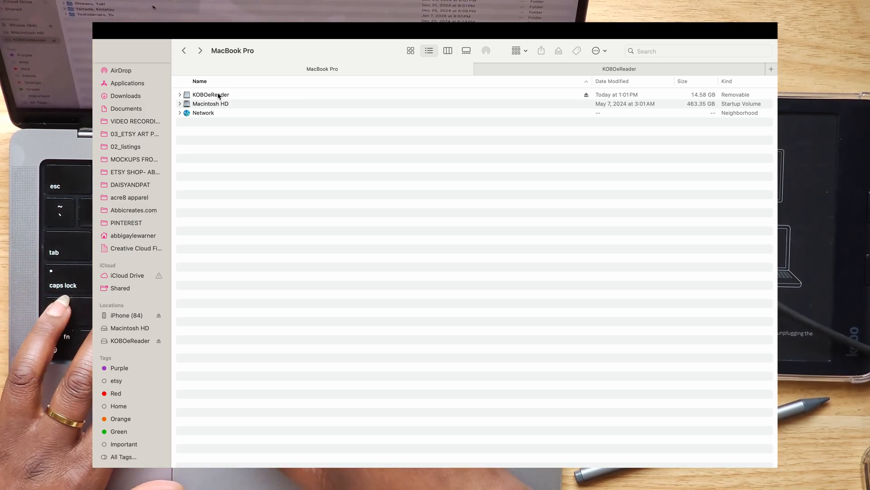
Open the KOBOeReader drive and show hidden items like .kobo and .adobe-digital-editions
{"action": "key", "text": "Cmd+Shift+."}
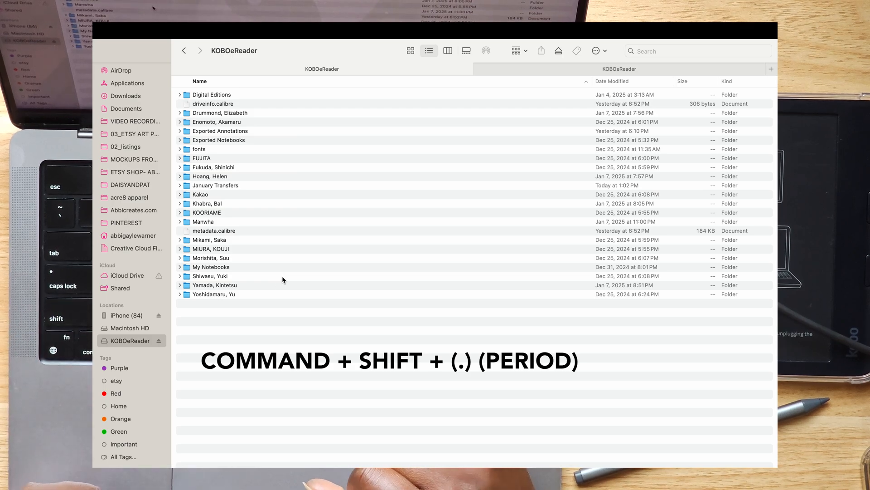
{"action": "key", "text": "cmd+shift+."}
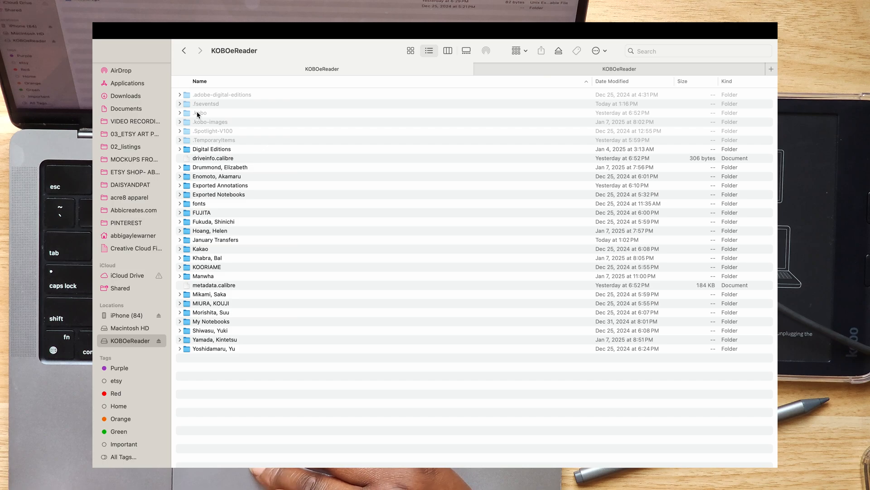
Open the hidden .kobo folder and expand, then collapse, the screensaver folder's contents
{"action": "double_click", "coordinate": [199, 113]}
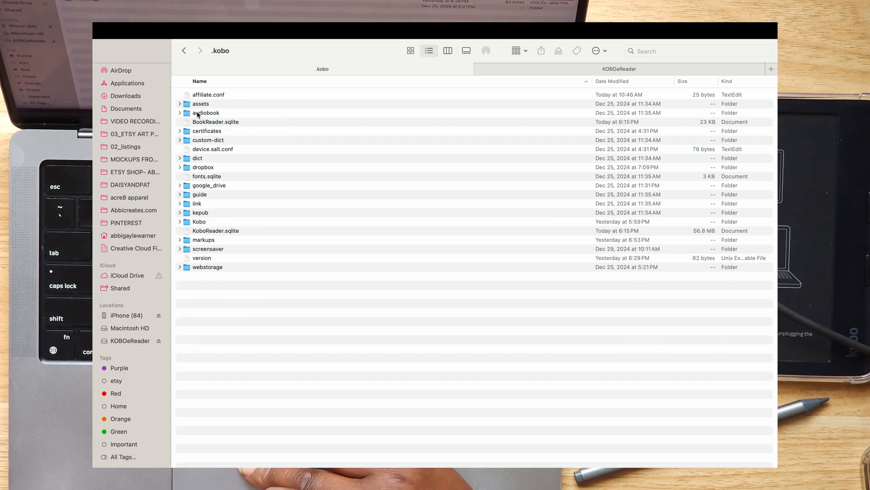
{"action": "left_click", "coordinate": [207, 249]}
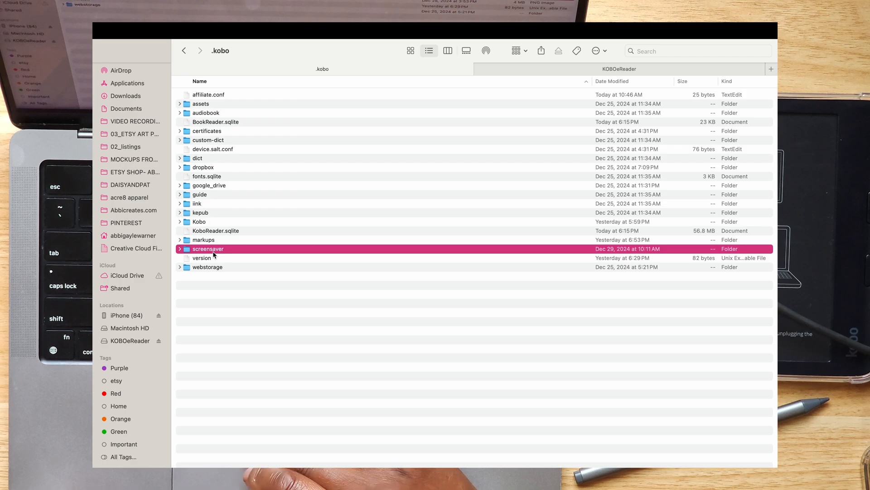
{"action": "left_click", "coordinate": [179, 249]}
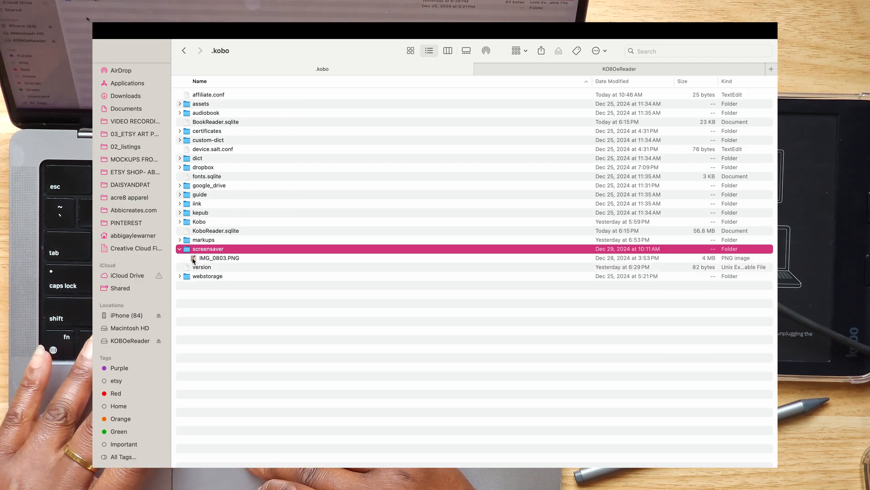
{"action": "left_click", "coordinate": [180, 248]}
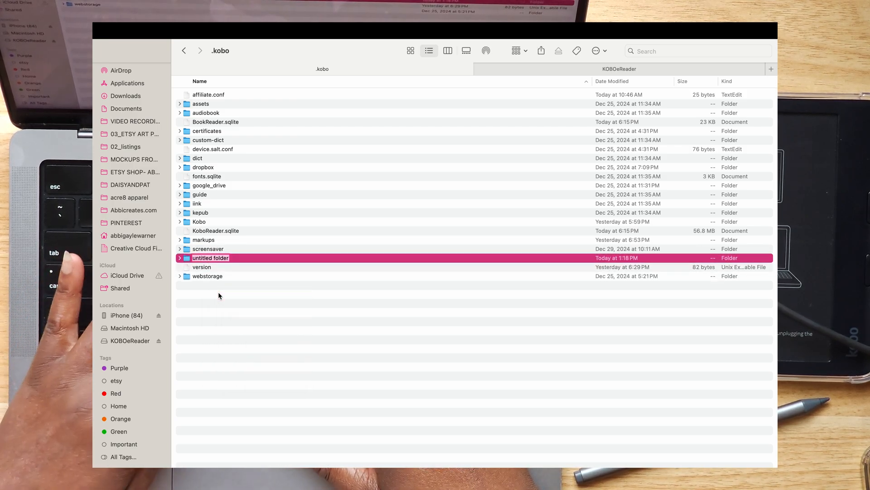
Try naming the new folder 'Screensaver', dismiss the name-taken alert, and open screensaver
{"action": "type", "text": "Scr"}
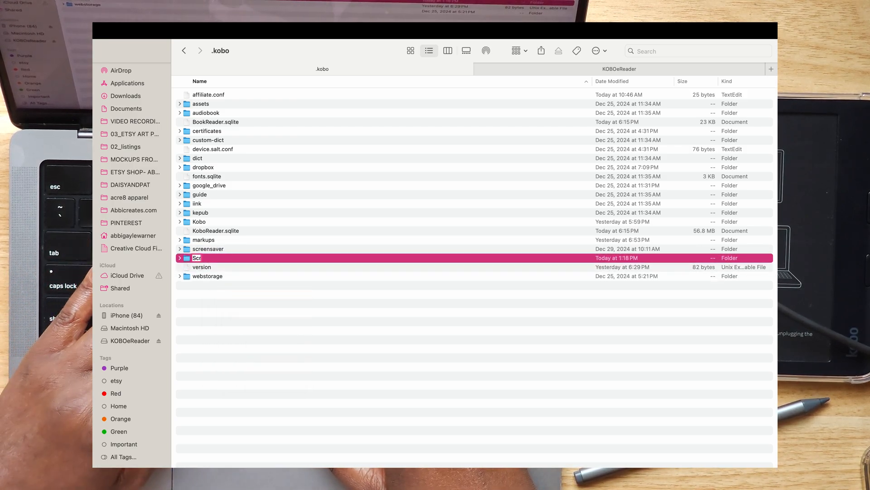
{"action": "type", "text": "Screensaver"}
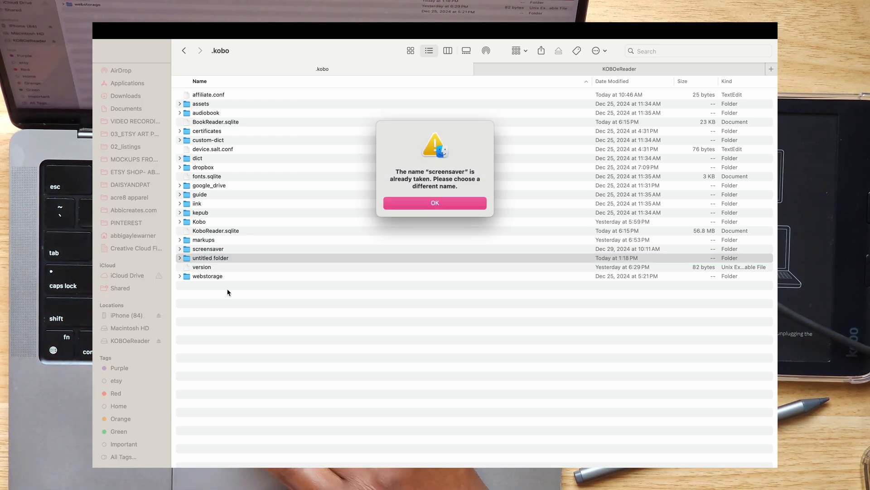
{"action": "left_click", "coordinate": [434, 203]}
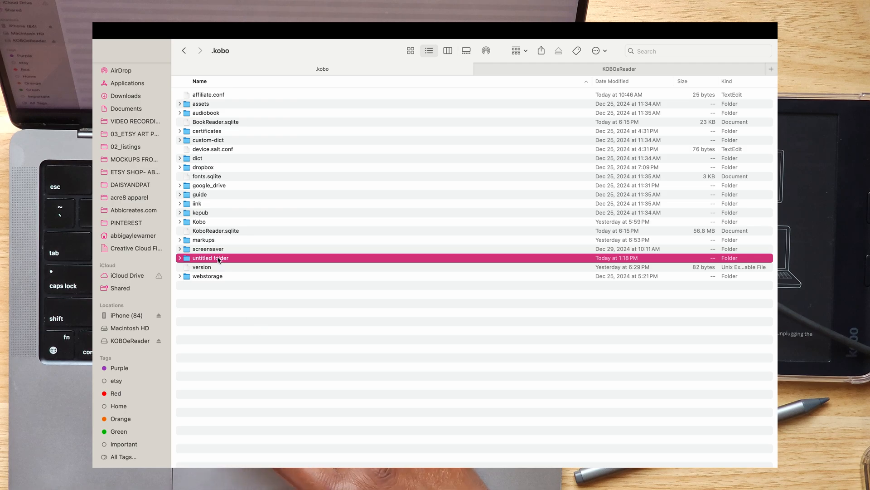
{"action": "double_click", "coordinate": [207, 249]}
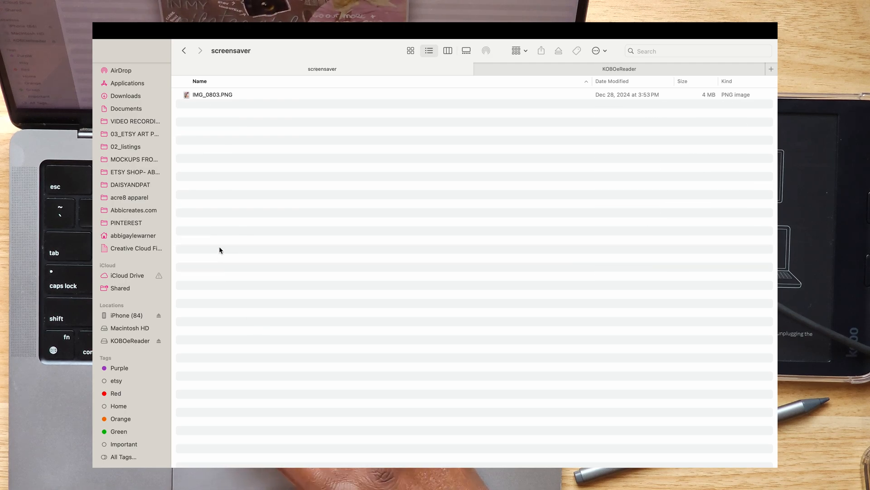
Quick Look the existing IMG_0803.PNG screensaver image, then close the preview
{"action": "key", "text": "space"}
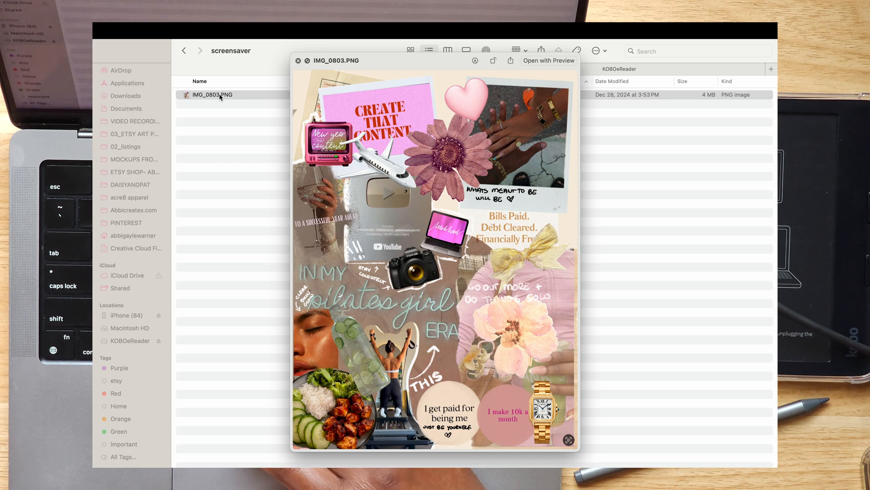
{"action": "left_click", "coordinate": [298, 61]}
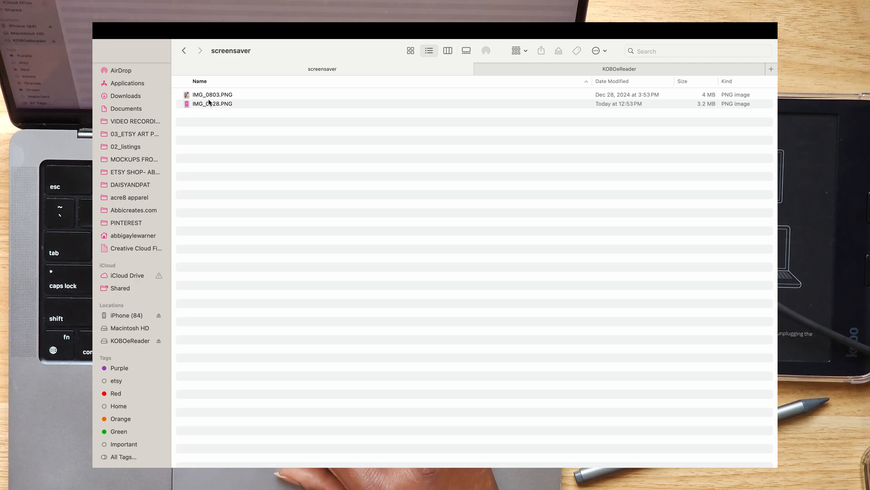
{"action": "left_click_drag", "start_coordinate": [212, 94], "coordinate": [131, 133]}
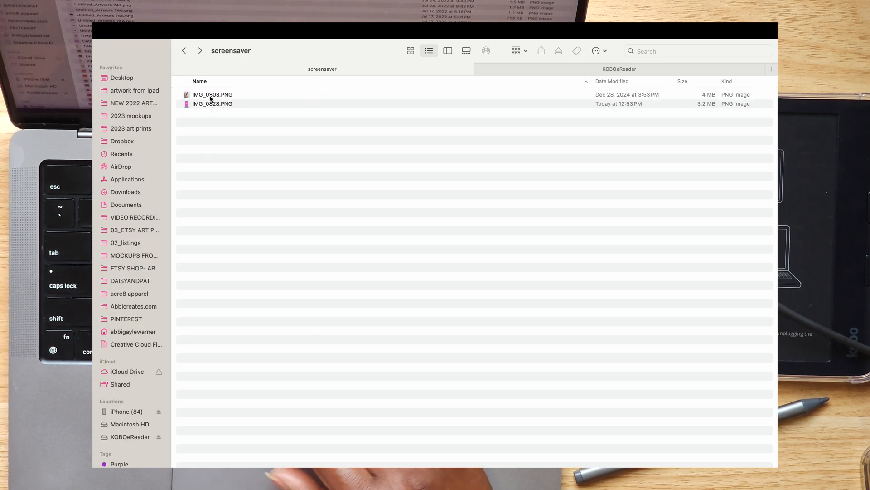
{"action": "left_click", "coordinate": [212, 94]}
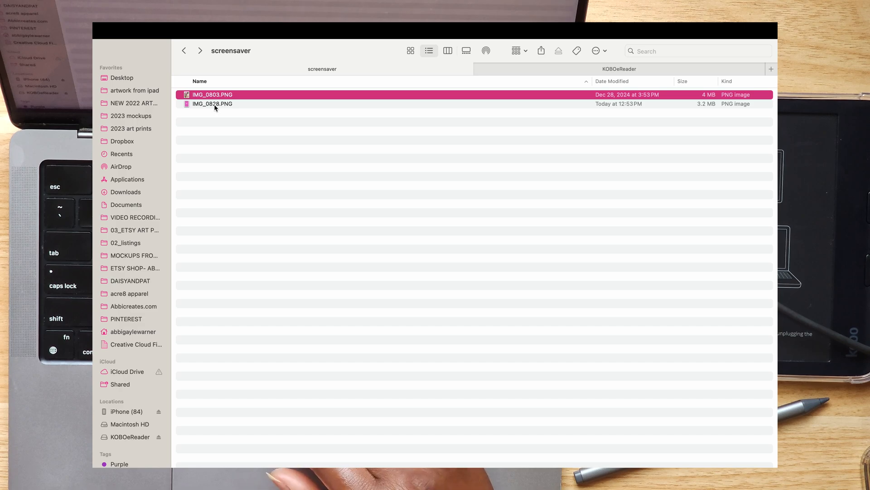